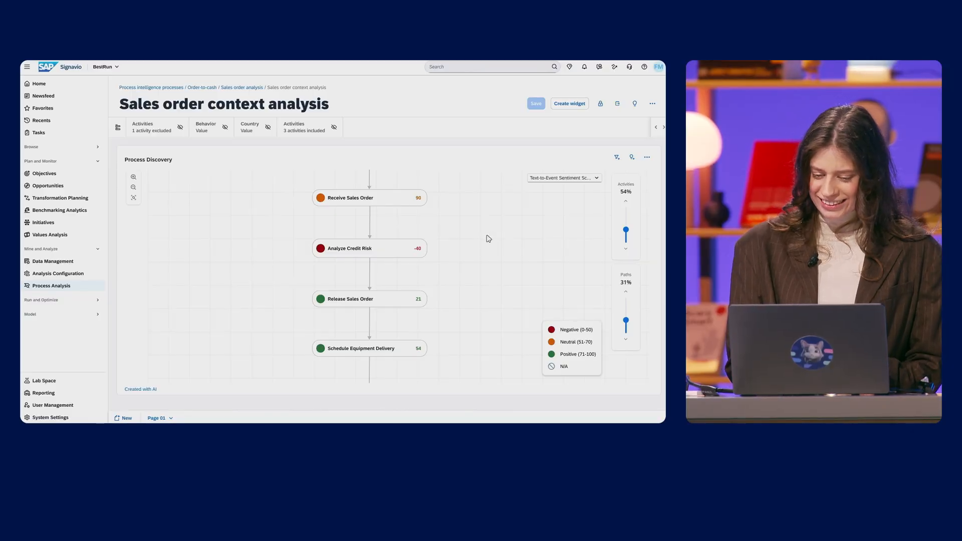
{"action": "mouse_move", "coordinate": [393, 251]}
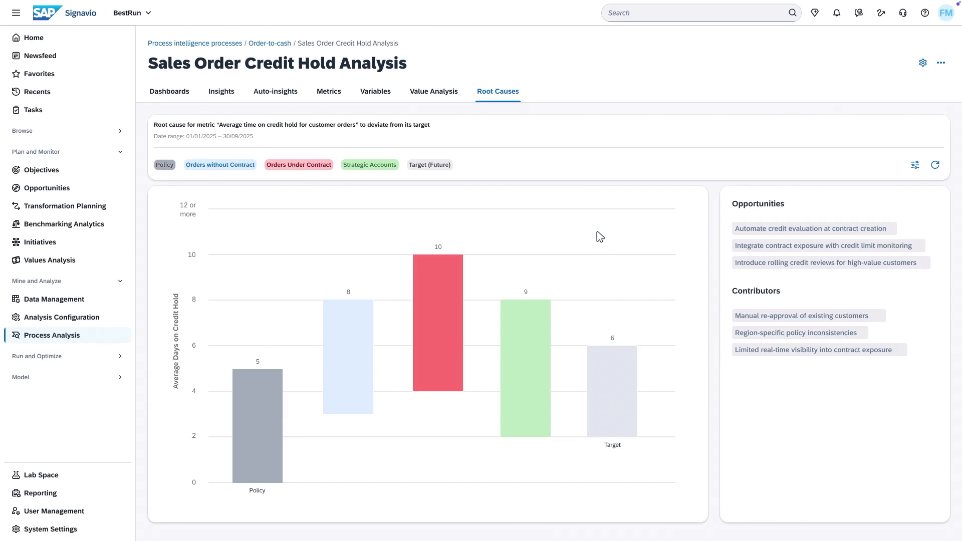
{"action": "mouse_move", "coordinate": [708, 128]}
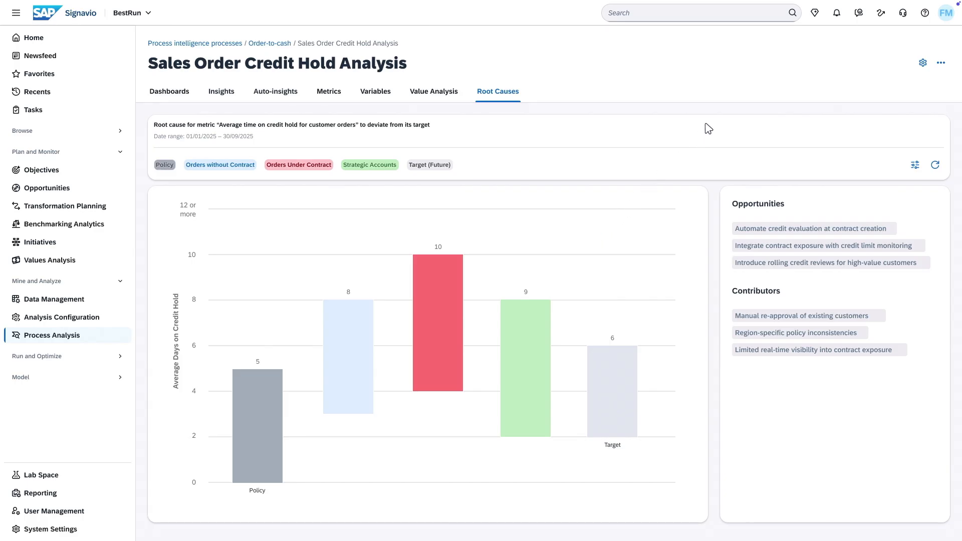
Review Joule's proposed Sales Contract credit-analysis extension and hand it over to SAP Build
{"action": "left_click", "coordinate": [814, 12]}
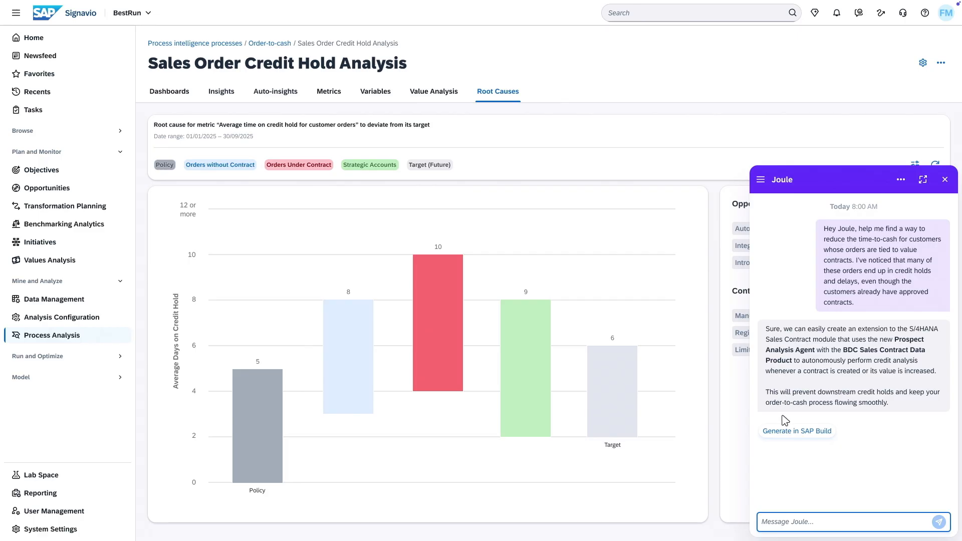
{"action": "left_click", "coordinate": [797, 431]}
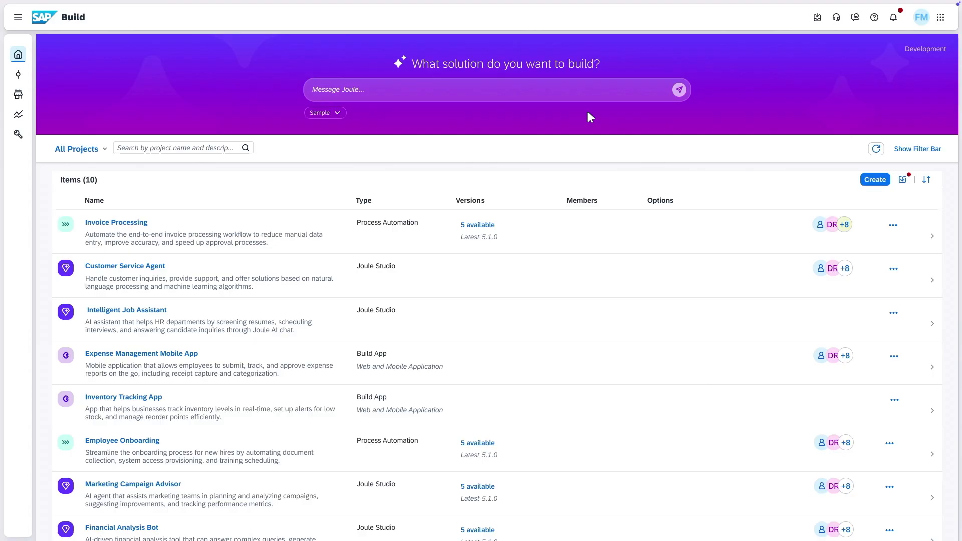
Send Joule the request 'I need a simple way for managing Value Contracts'
{"action": "type", "text": "I need a simple way for"}
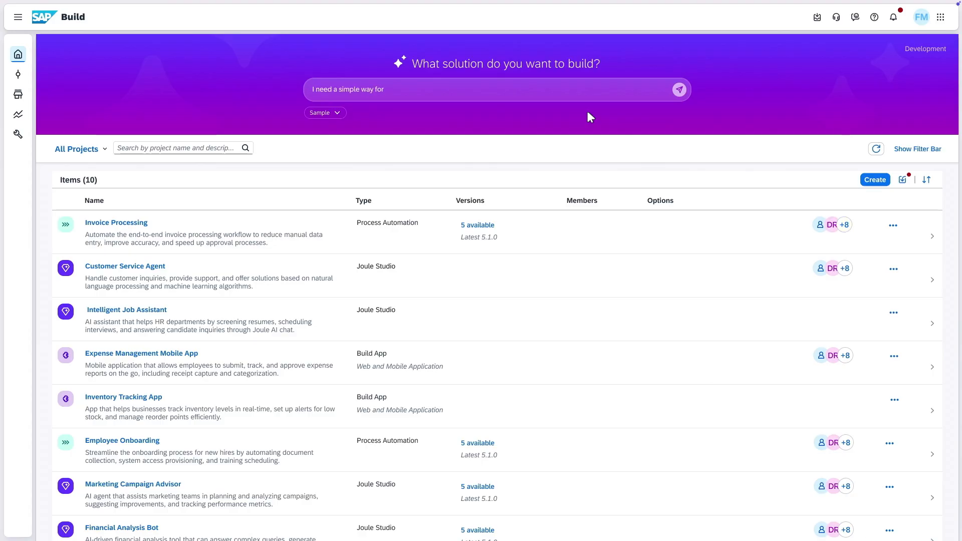
{"action": "type", "text": "managing Value Contracts"}
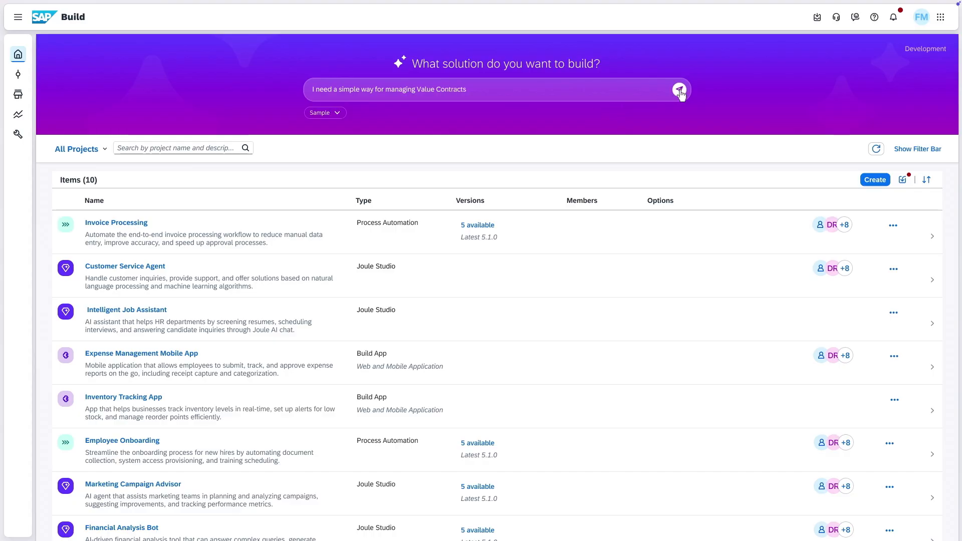
{"action": "left_click", "coordinate": [679, 89]}
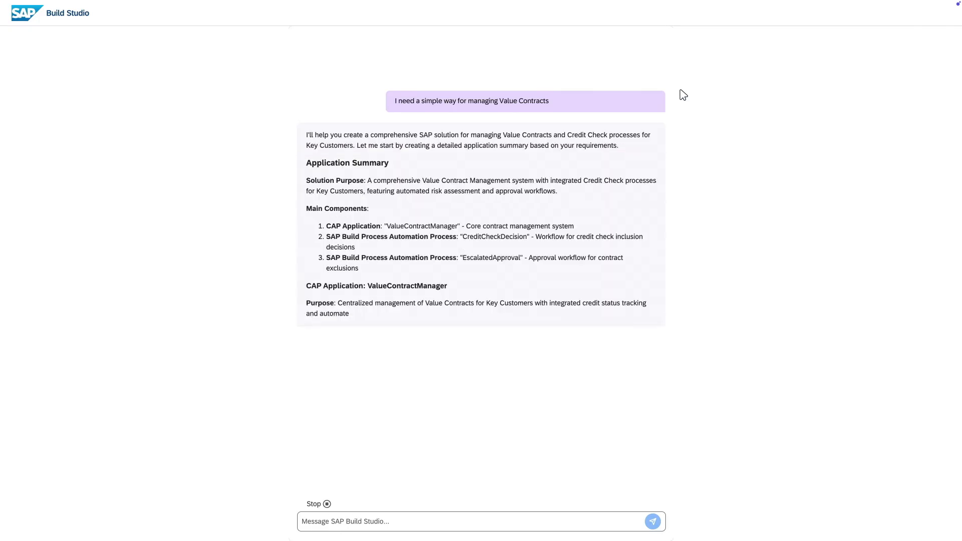
Review the generated application summary and accept it with Create Application
{"action": "scroll", "scroll_direction": "down", "scroll_amount": 3}
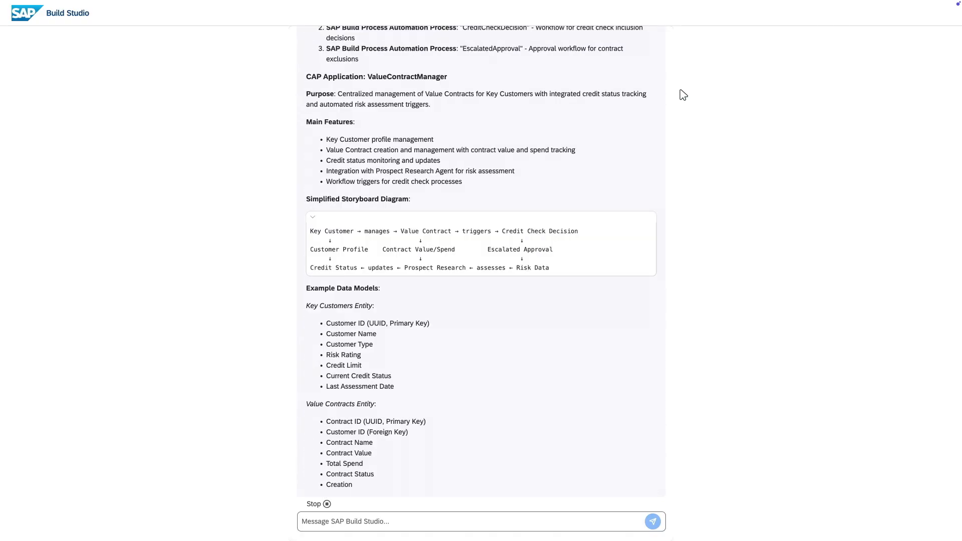
{"action": "scroll", "scroll_direction": "down", "scroll_amount": 3}
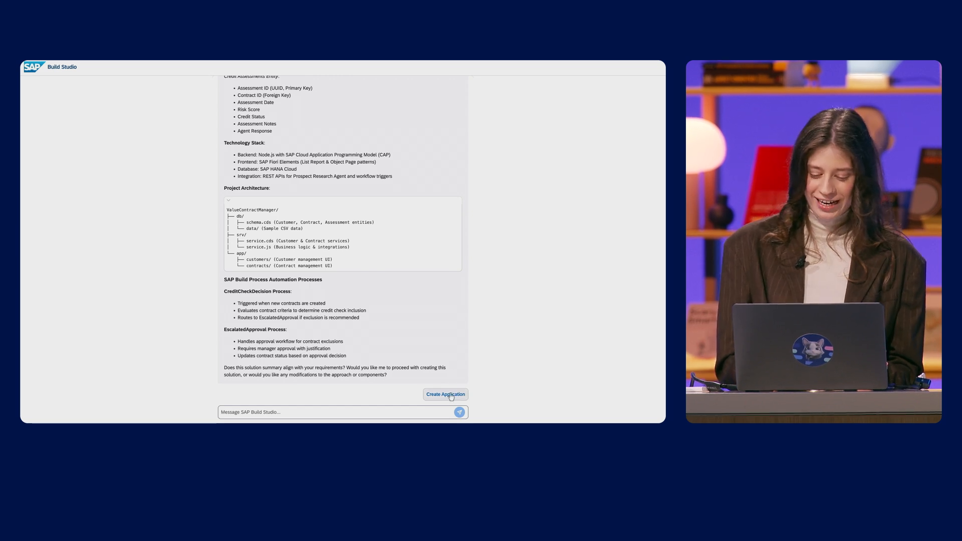
{"action": "left_click", "coordinate": [445, 393]}
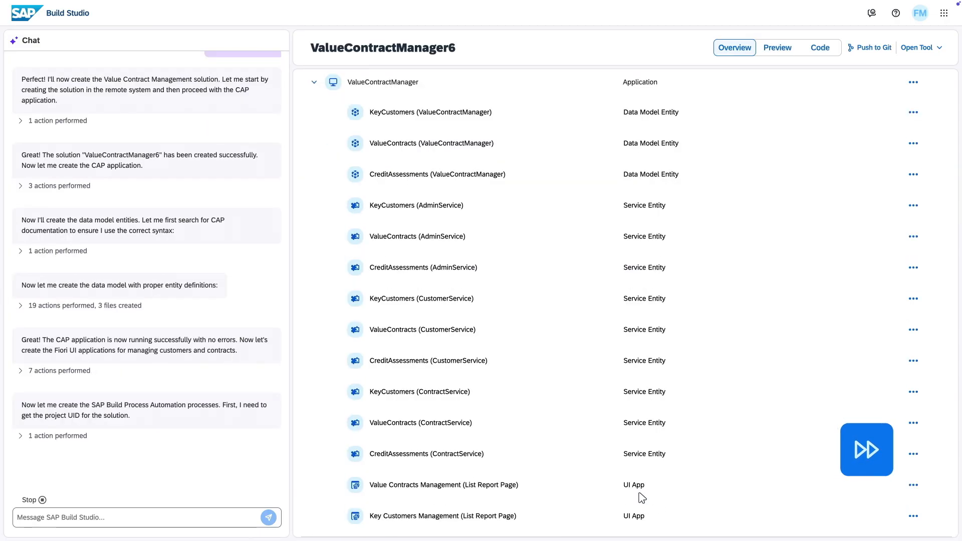
Confirm the process step plan with 'yes' and view the running Value Contracts app preview
{"action": "scroll", "scroll_direction": "down", "scroll_amount": 3}
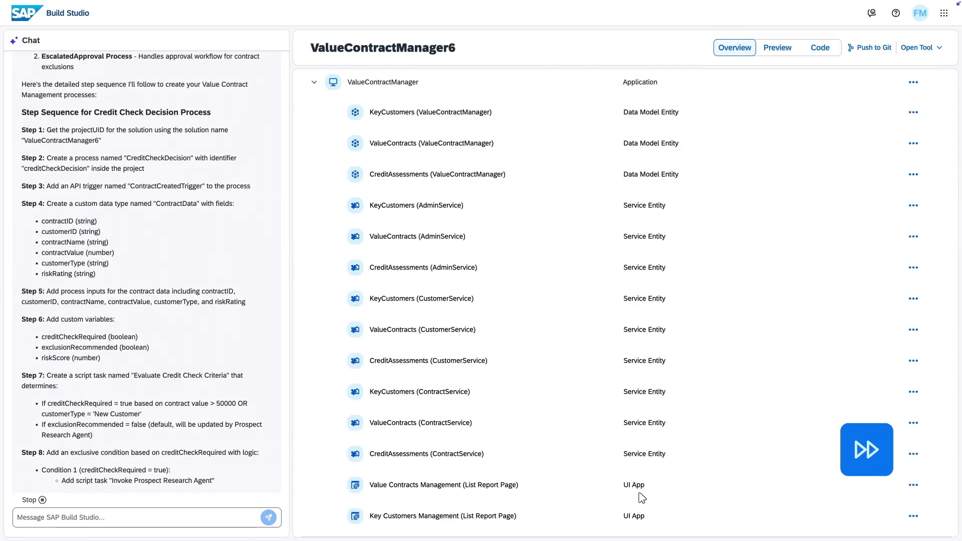
{"action": "scroll", "scroll_direction": "down", "scroll_amount": 3}
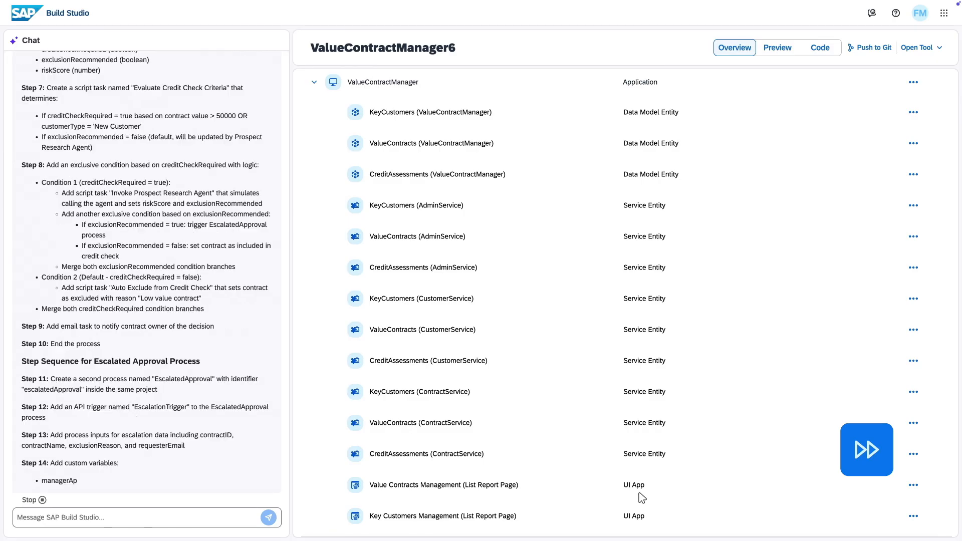
{"action": "scroll", "scroll_direction": "down", "scroll_amount": 3}
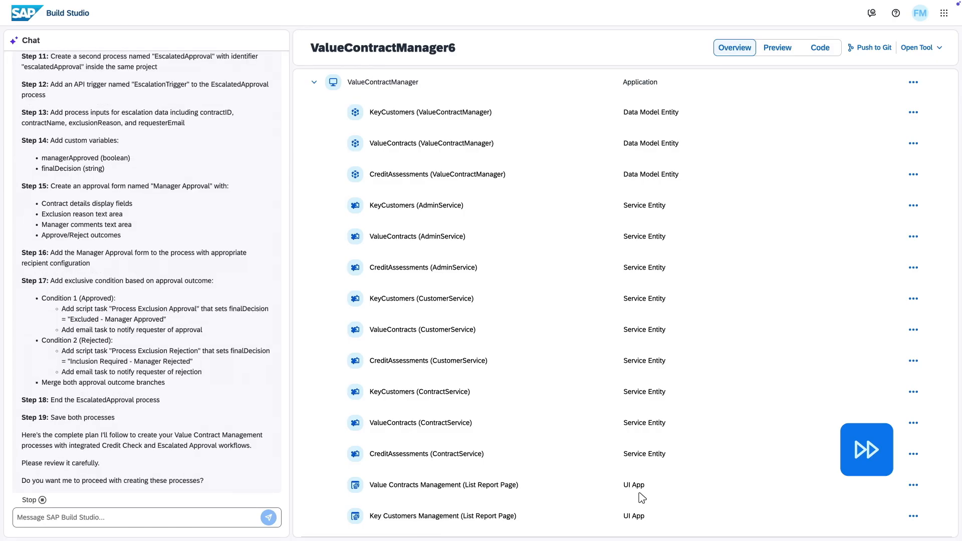
{"action": "type", "text": "yes"}
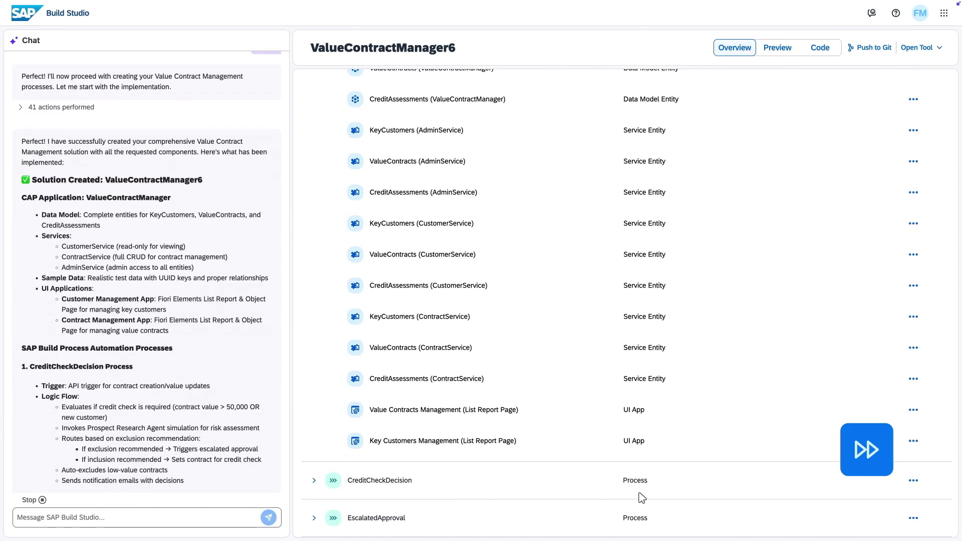
{"action": "scroll", "scroll_direction": "down", "scroll_amount": 3}
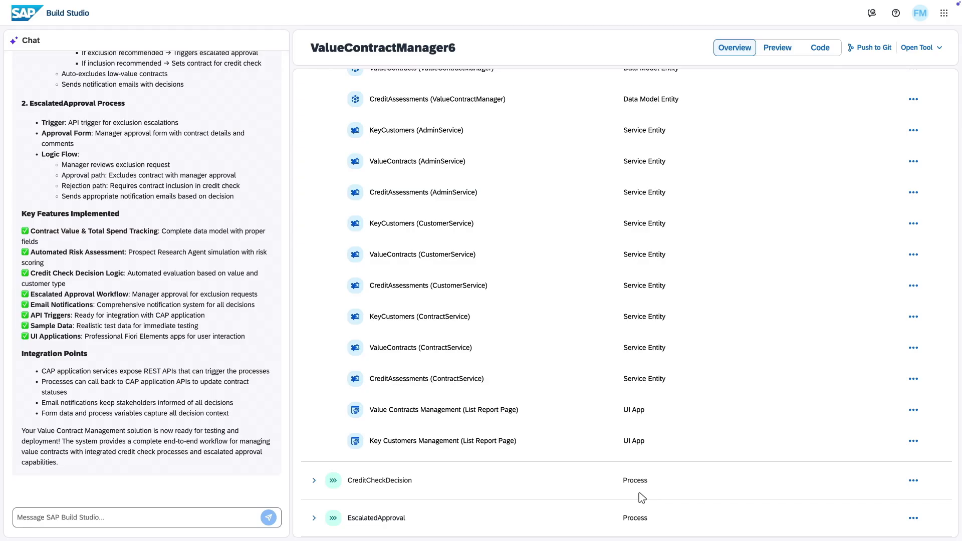
{"action": "mouse_move", "coordinate": [693, 342]}
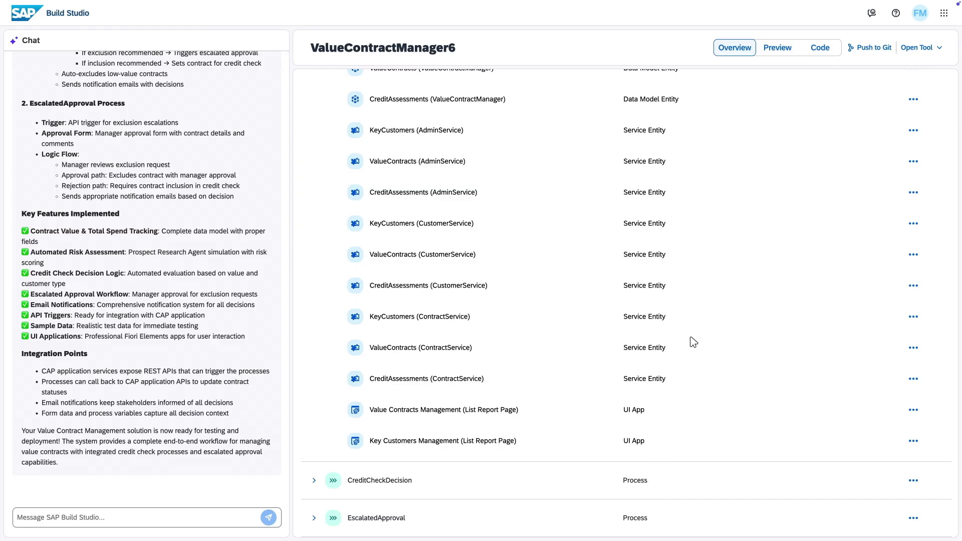
{"action": "left_click", "coordinate": [776, 47]}
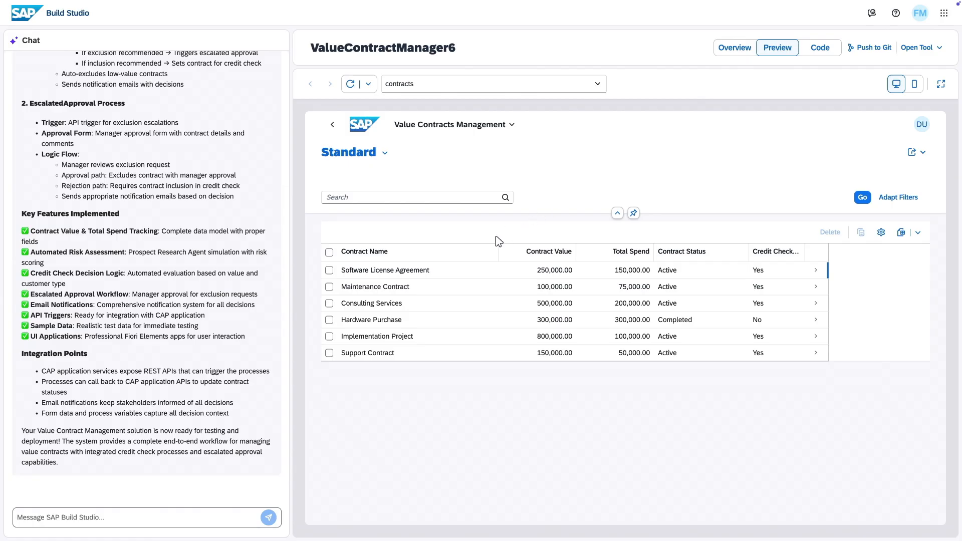
{"action": "left_click", "coordinate": [385, 270]}
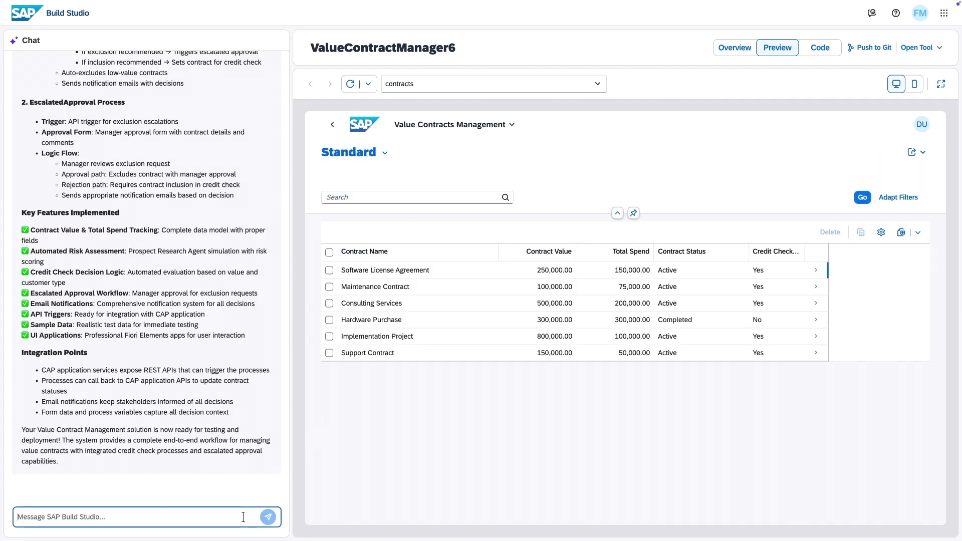
Request a contract-value criticality icon (red above 500,000, green otherwise) and reload the preview
{"action": "type", "text": "Add a criticality icon to the Value Contracts Management list report page app to display a red indicator if the contract value is above 500,000."}
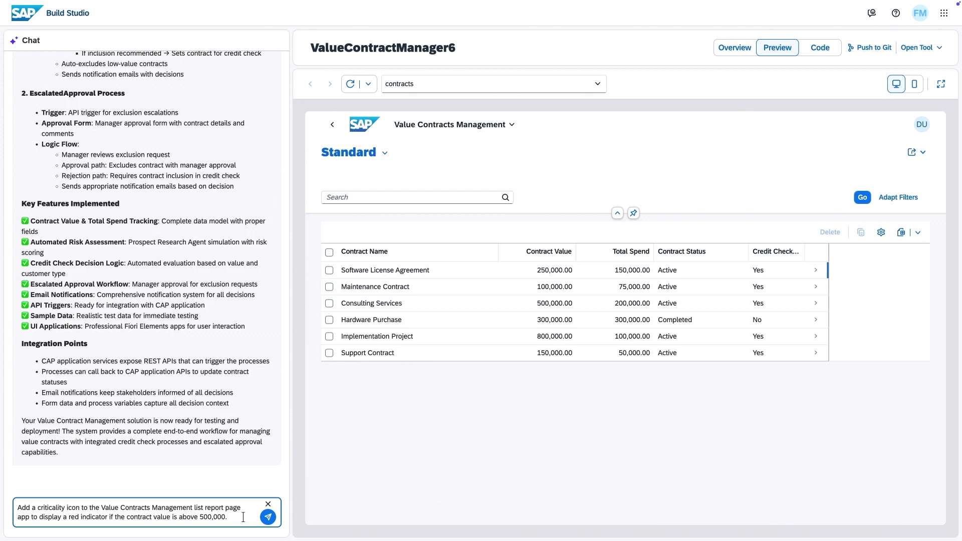
{"action": "left_click", "coordinate": [268, 517]}
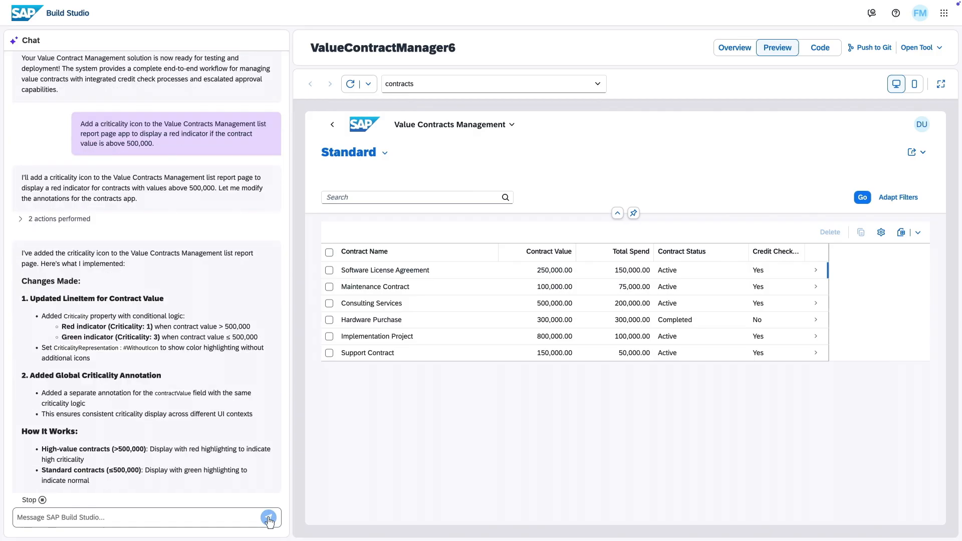
{"action": "scroll", "scroll_direction": "down", "scroll_amount": 3}
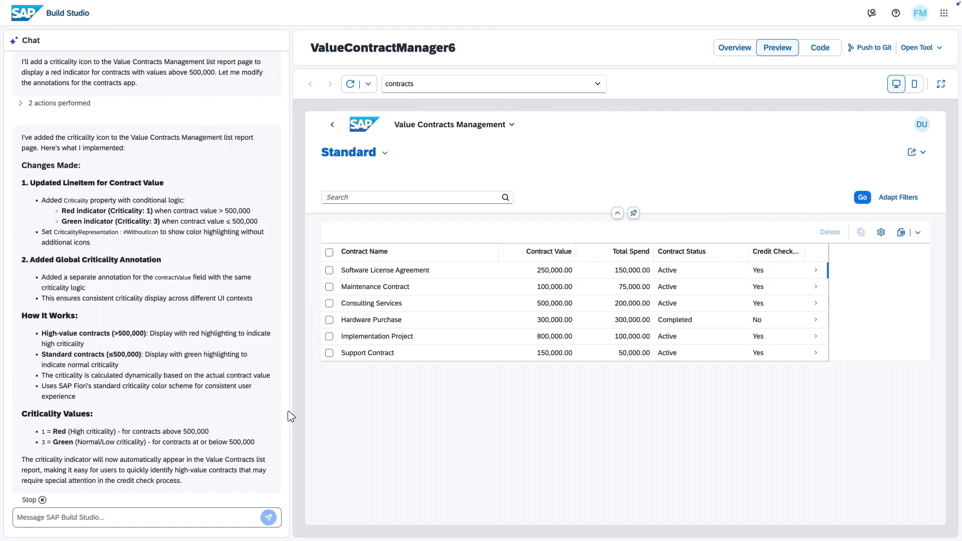
{"action": "left_click", "coordinate": [351, 83]}
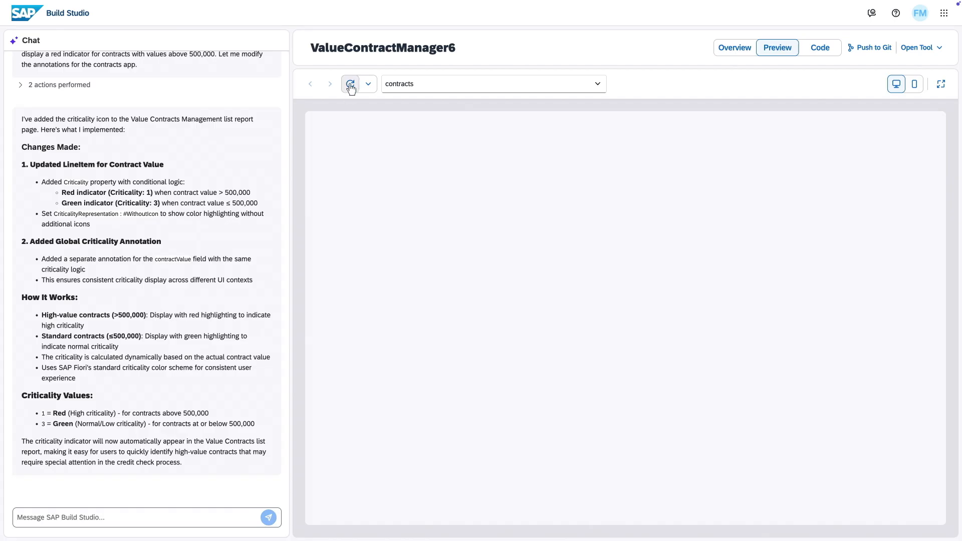
{"action": "left_click", "coordinate": [349, 83]}
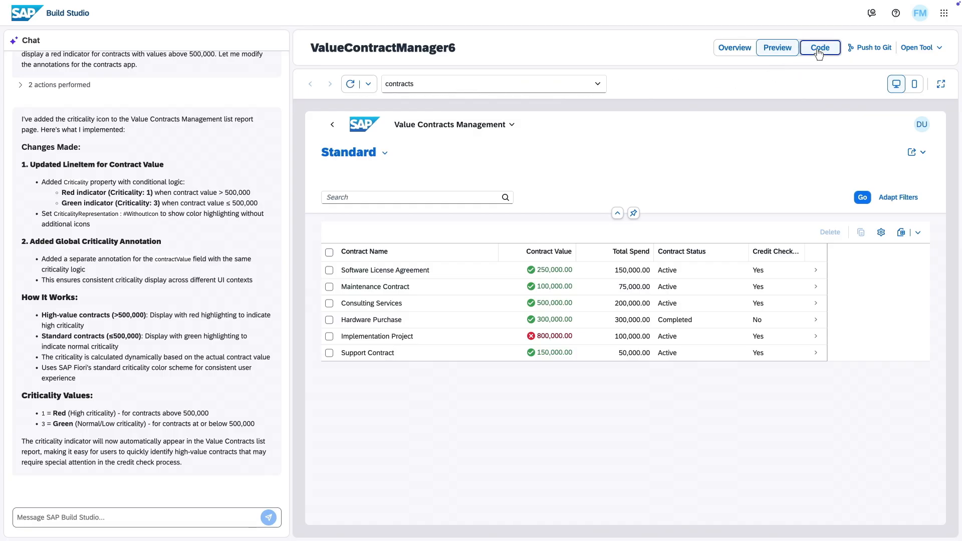
Inspect the contractValue criticality rule in the annotations source, then return to the component overview
{"action": "left_click", "coordinate": [819, 47]}
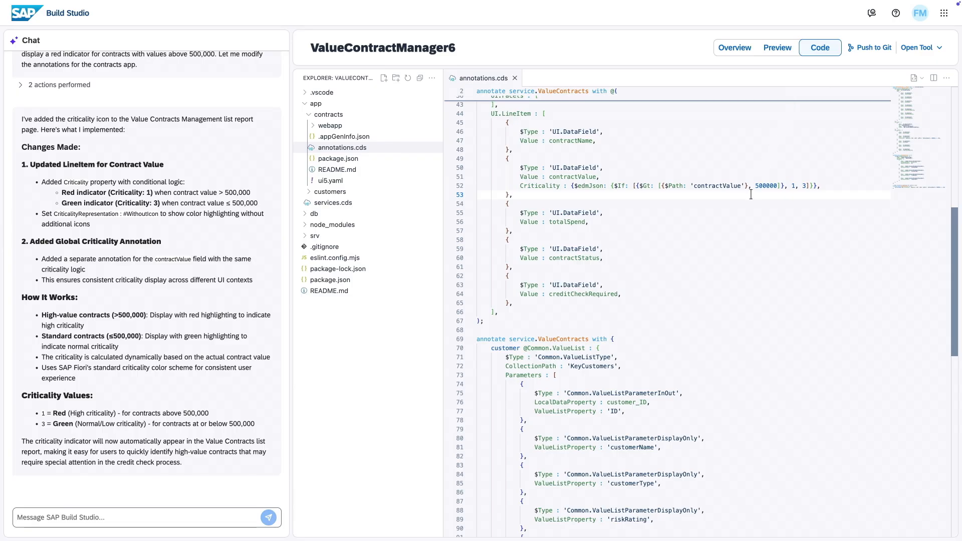
{"action": "scroll", "scroll_direction": "down", "scroll_amount": 3}
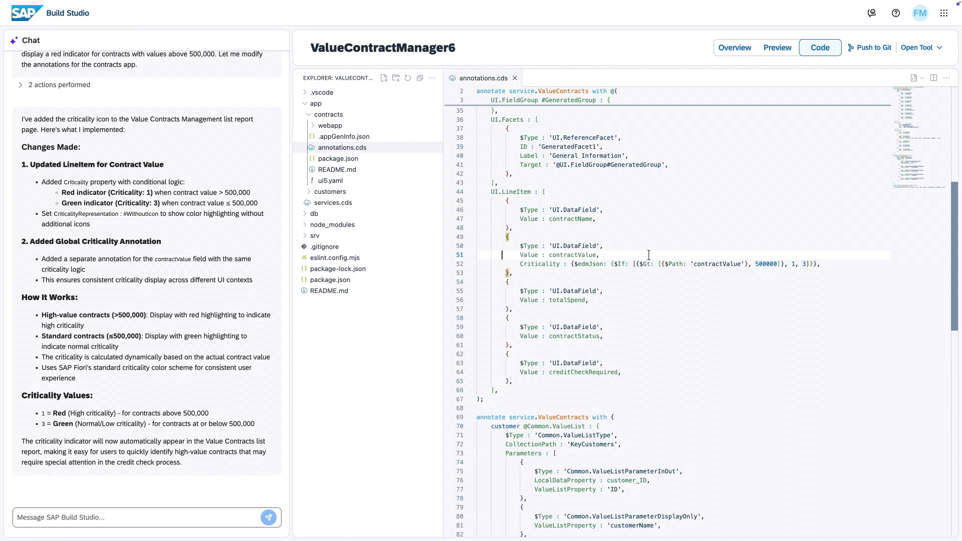
{"action": "left_click_drag", "start_coordinate": [506, 237], "coordinate": [513, 273]}
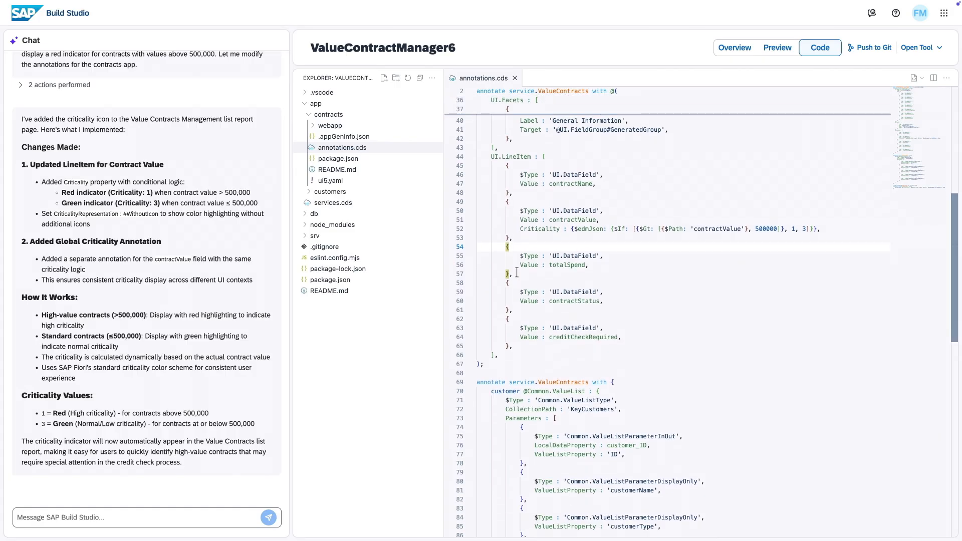
{"action": "left_click", "coordinate": [734, 47]}
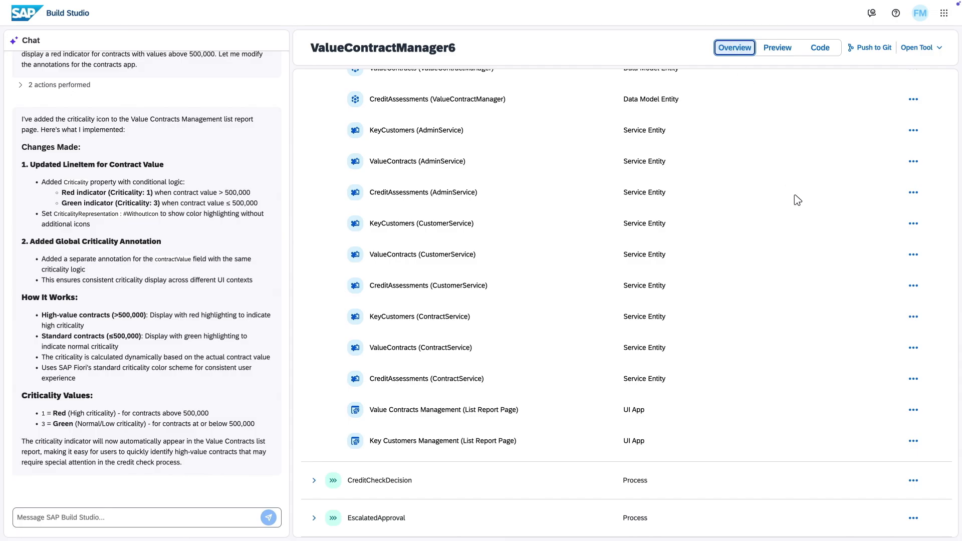
{"action": "mouse_move", "coordinate": [913, 480]}
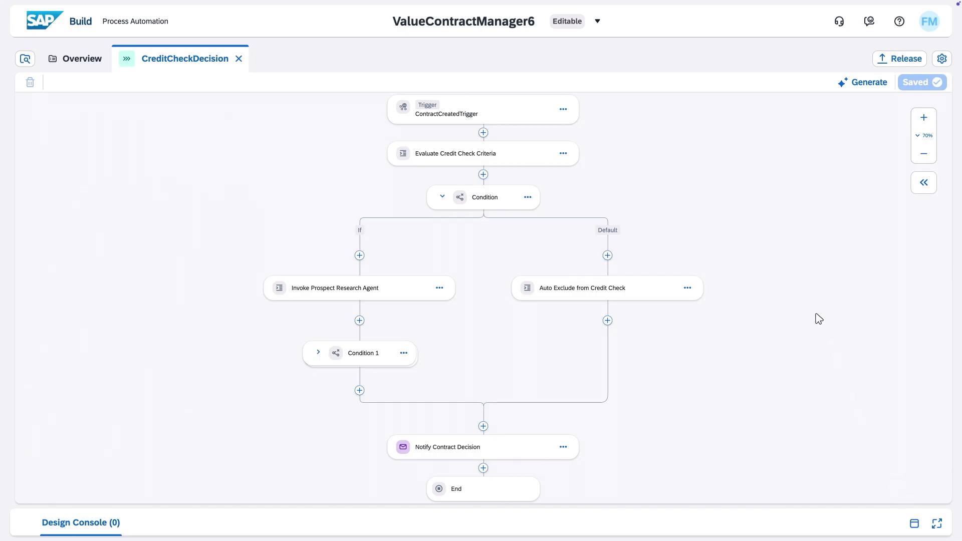
{"action": "mouse_move", "coordinate": [829, 300]}
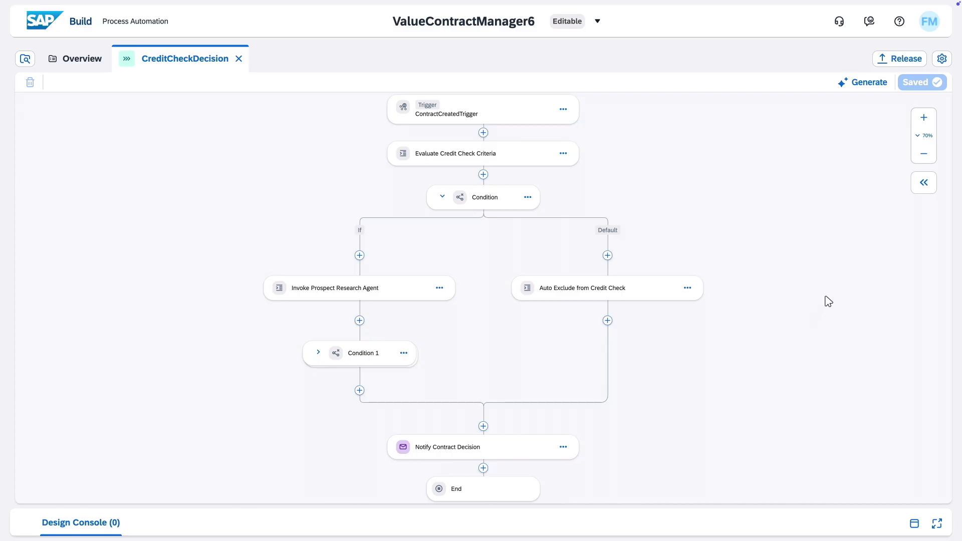
Zoom into the CreditCheckDecision agent step and read through the AI-generated process summary
{"action": "left_click", "coordinate": [923, 118]}
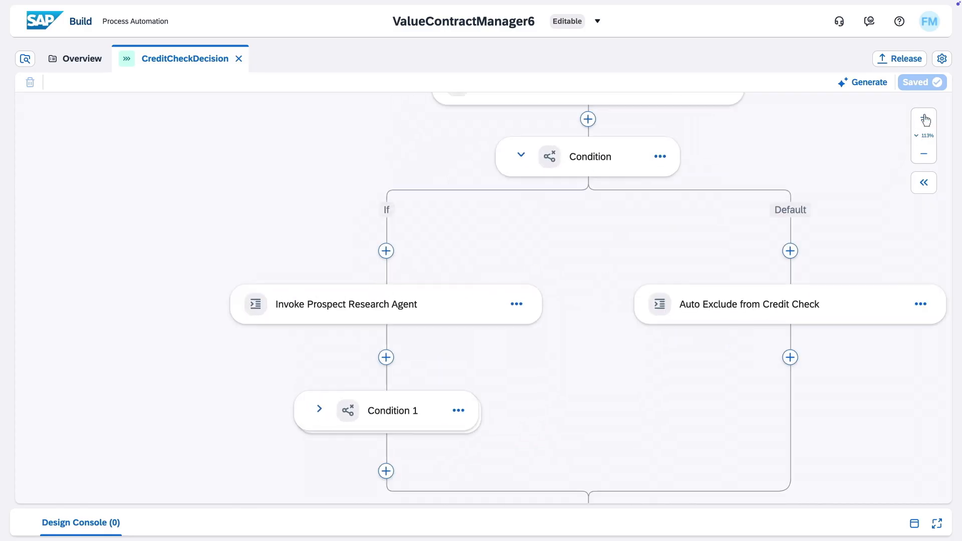
{"action": "left_click", "coordinate": [923, 117]}
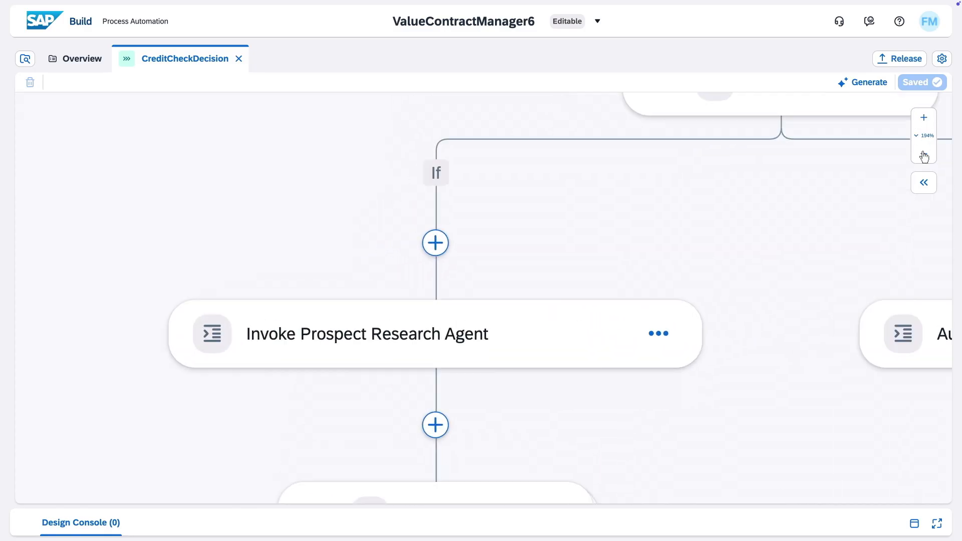
{"action": "left_click", "coordinate": [868, 81]}
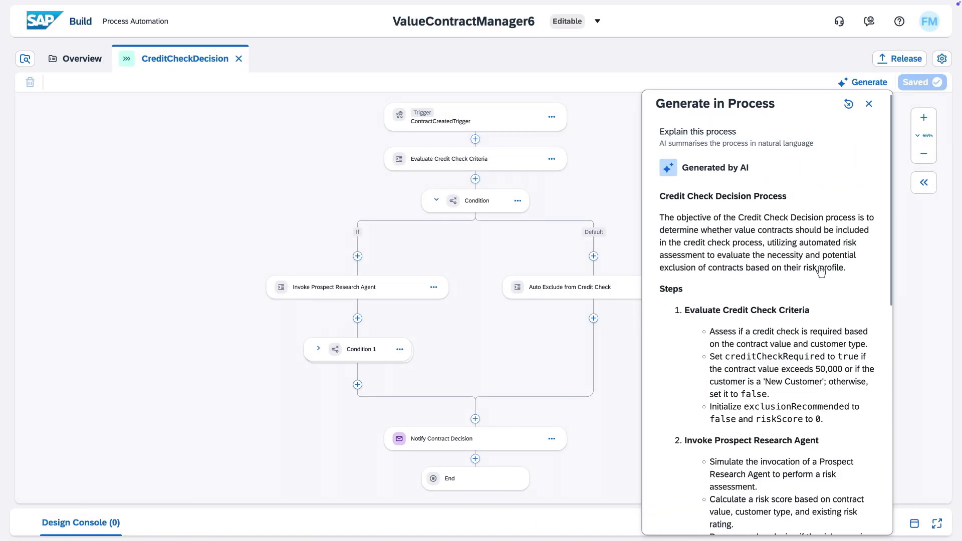
{"action": "scroll", "scroll_direction": "down", "scroll_amount": 3}
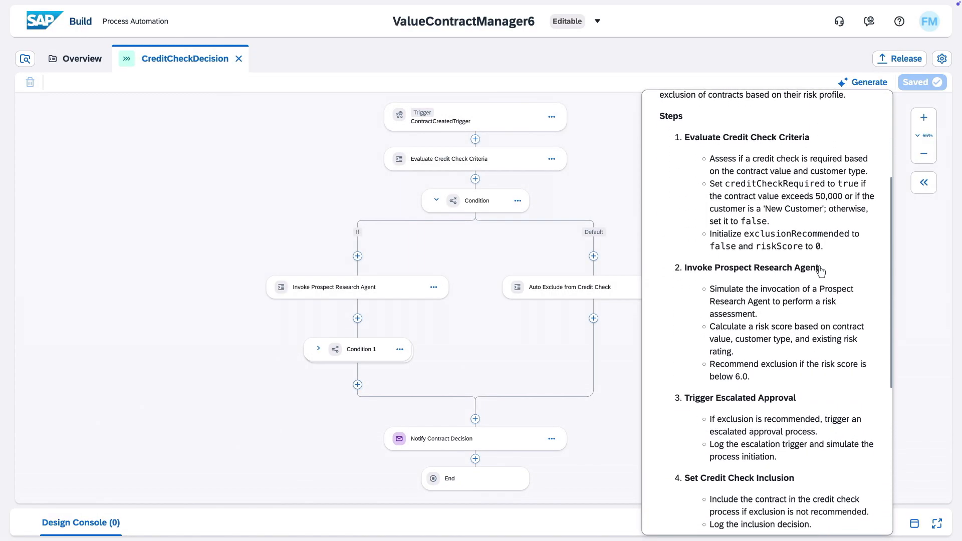
{"action": "scroll", "scroll_direction": "down", "scroll_amount": 3}
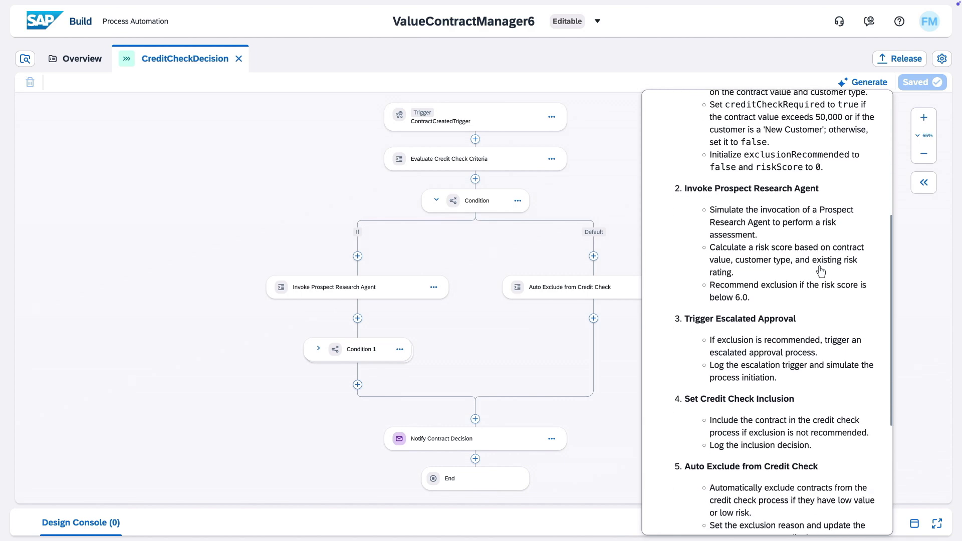
{"action": "scroll", "scroll_direction": "down", "scroll_amount": 3}
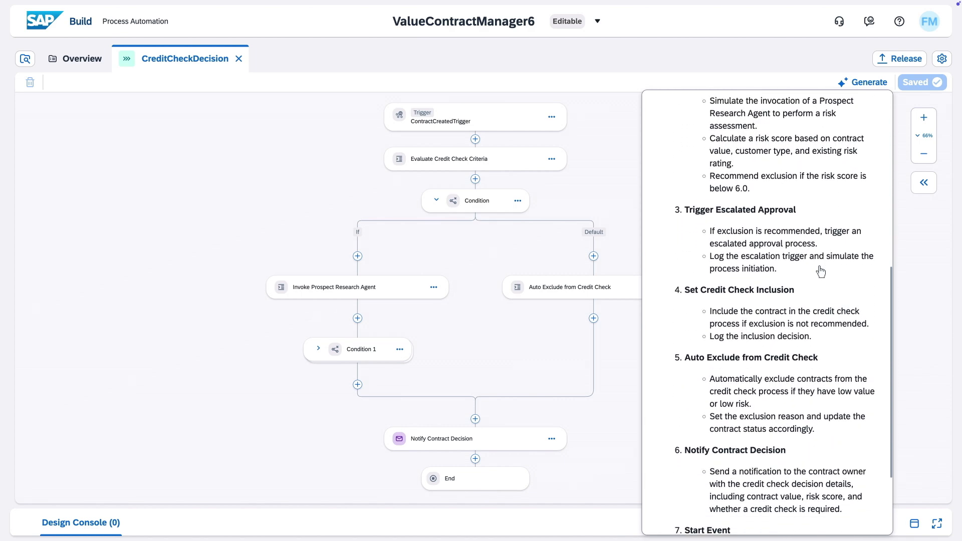
{"action": "scroll", "scroll_direction": "down", "scroll_amount": 3}
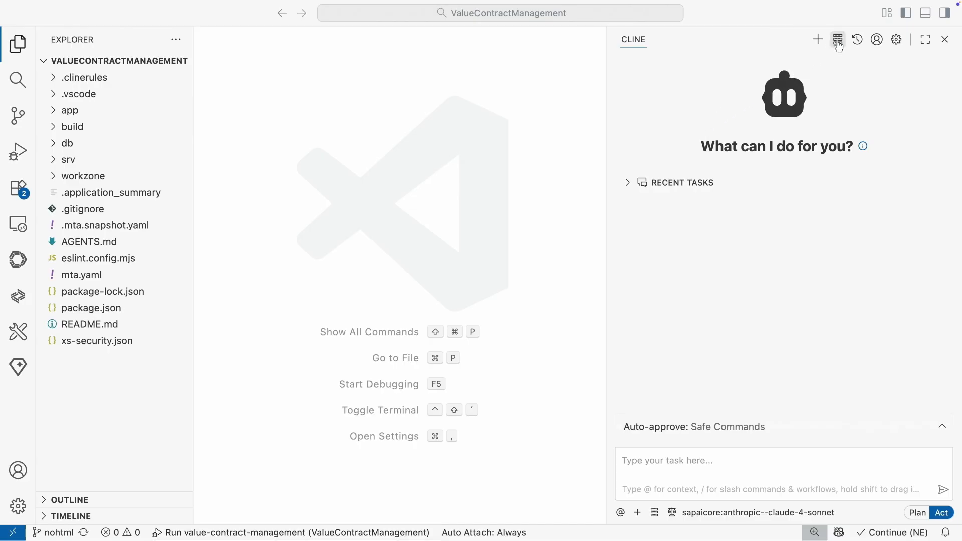
{"action": "left_click", "coordinate": [837, 39]}
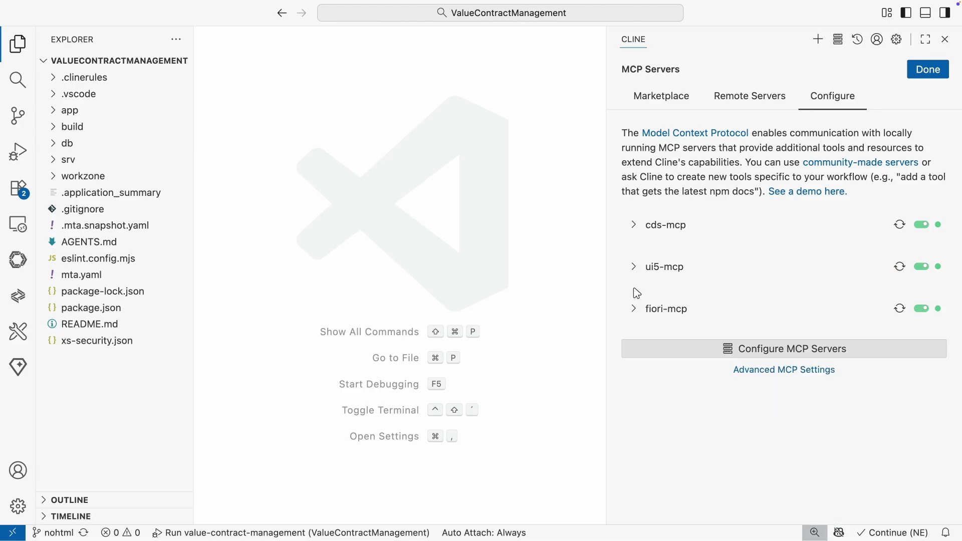
{"action": "left_click", "coordinate": [635, 308]}
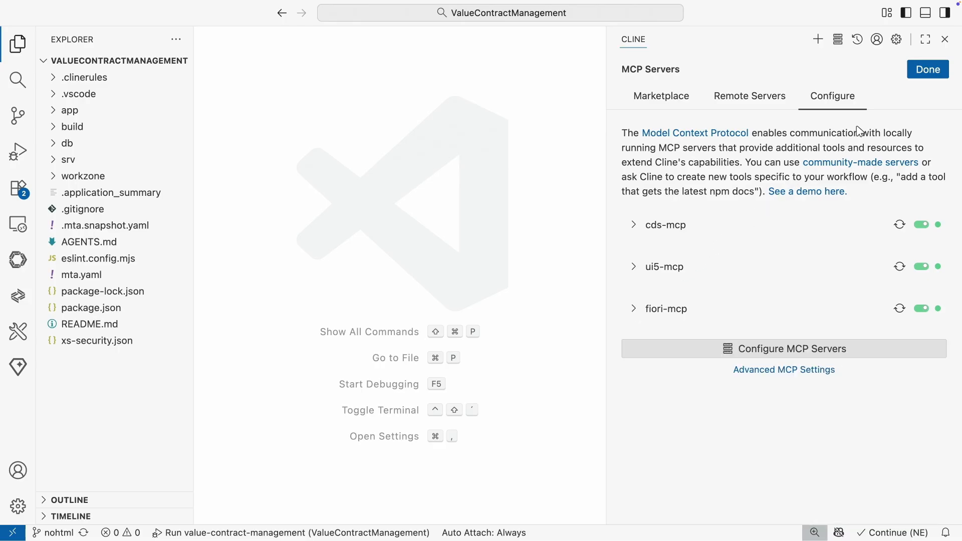
{"action": "left_click", "coordinate": [927, 69]}
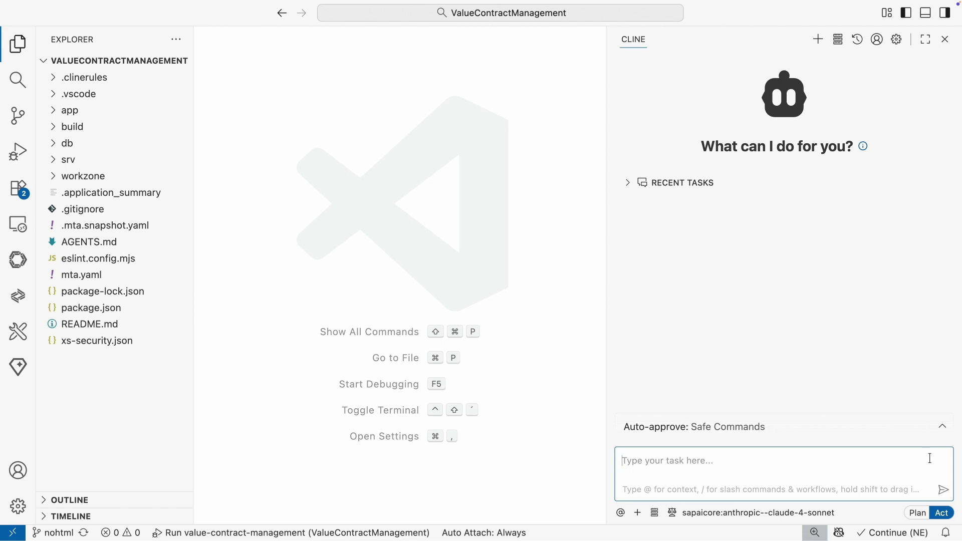
Ask Cline to add the prospectReport HTML field to the ValueContracts object page and approve its search_model lookup
{"action": "type", "text": "Add the prospectReport field to the object page for ValueContracts entities. It should use the sap.ui.core.HTML component so that it can properly display HTML. This field should be placed on the page below the row containing the other fields- it should be large enough to display an HTML report that is readable. Use the MCPs"}
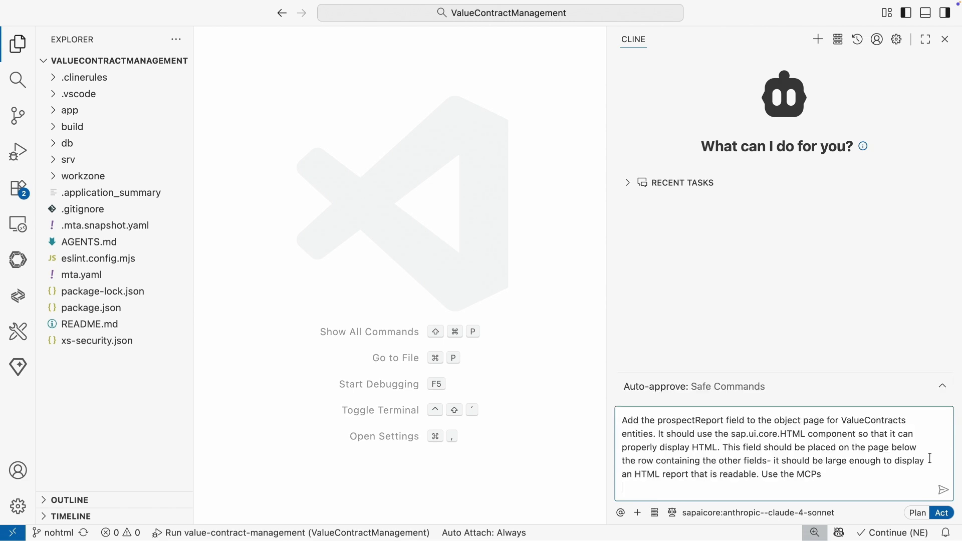
{"action": "left_click", "coordinate": [944, 489]}
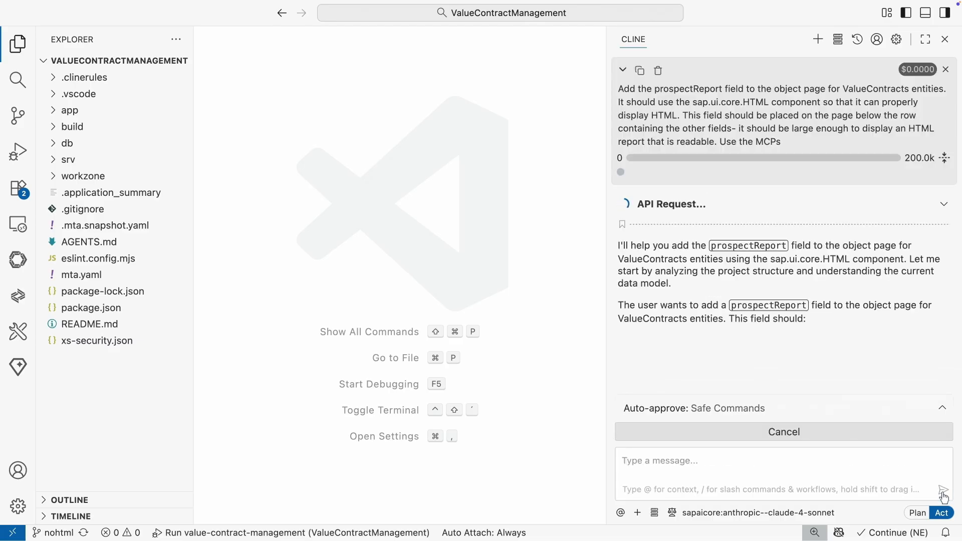
{"action": "scroll", "scroll_direction": "down", "scroll_amount": 3}
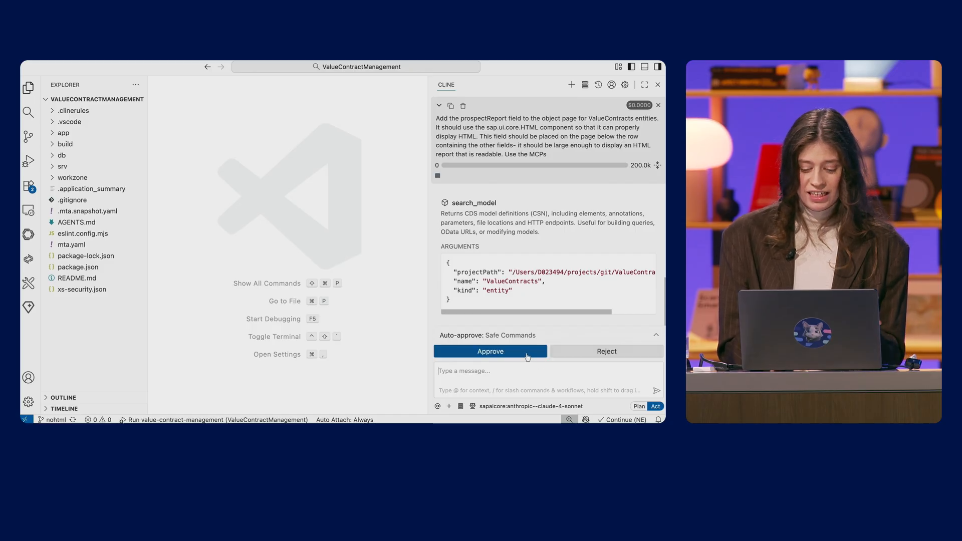
{"action": "left_click", "coordinate": [490, 351]}
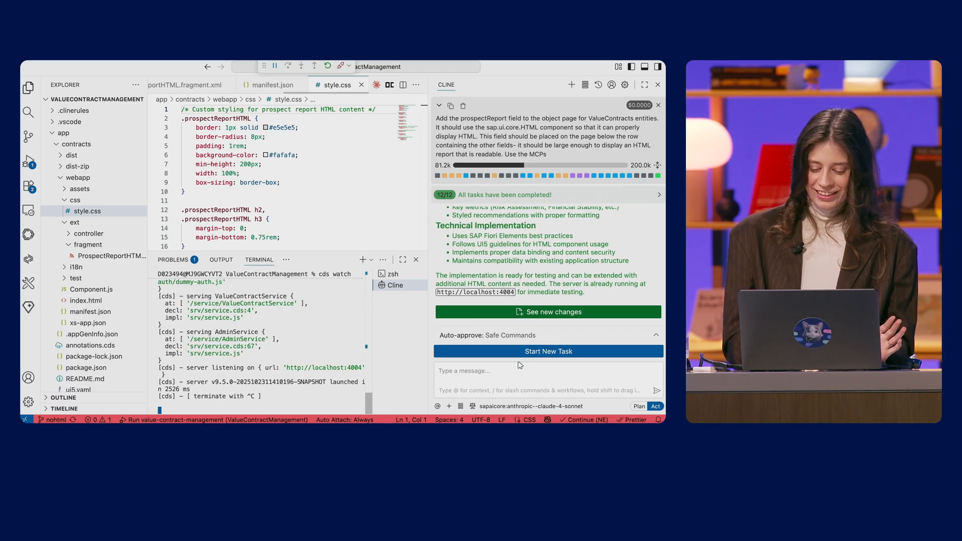
{"action": "mouse_move", "coordinate": [324, 367]}
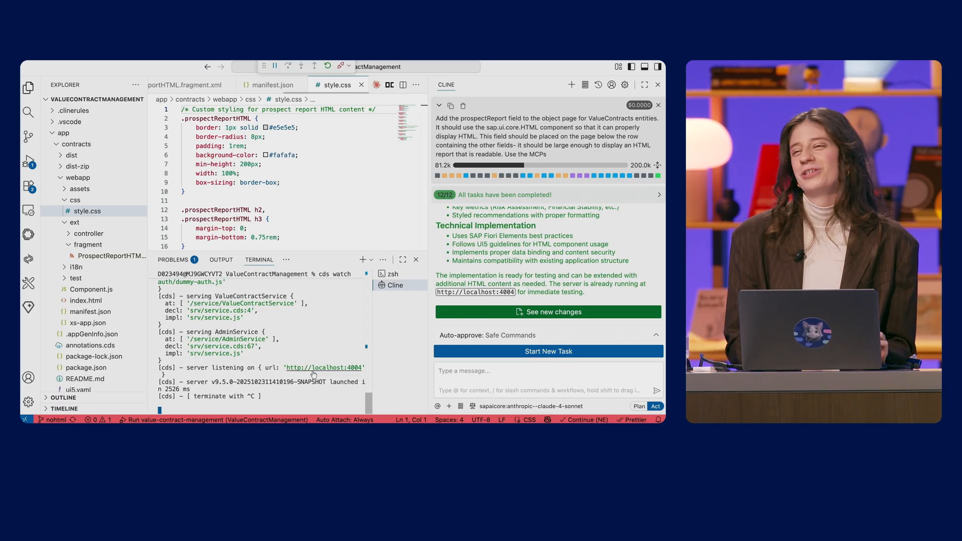
{"action": "mouse_move", "coordinate": [324, 367]}
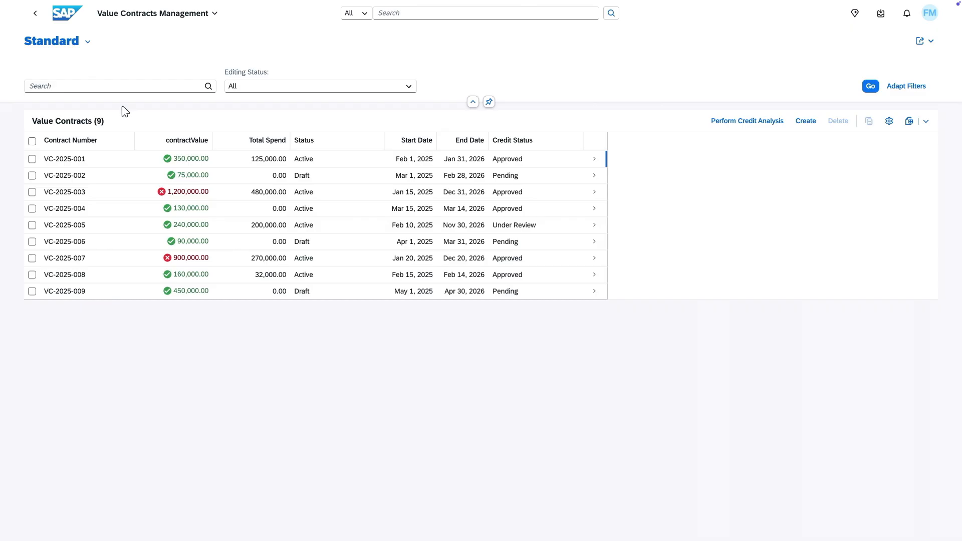
Set contract VC-2025-001's value to 500,000.00 and save it
{"action": "left_click", "coordinate": [64, 160]}
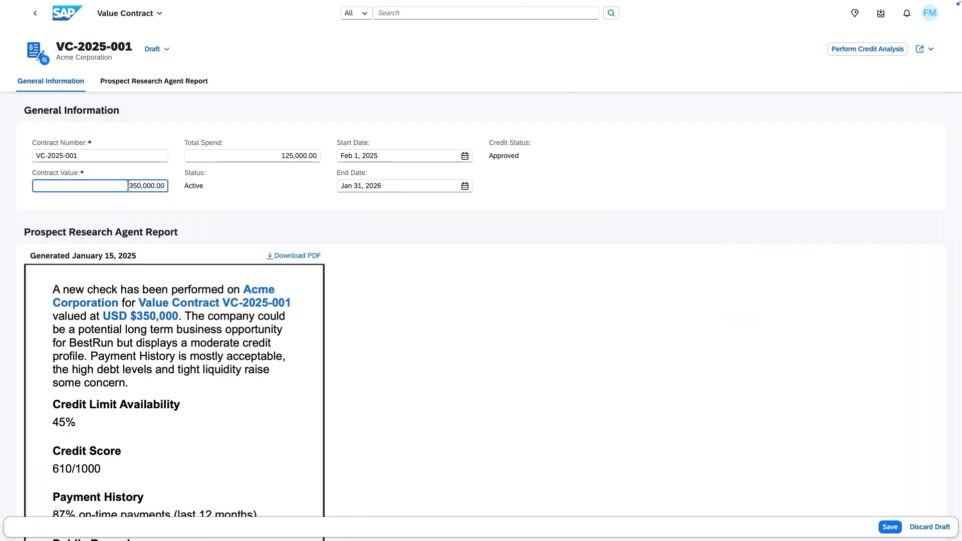
{"action": "double_click", "coordinate": [136, 186]}
{"action": "type", "text": "500,000"}
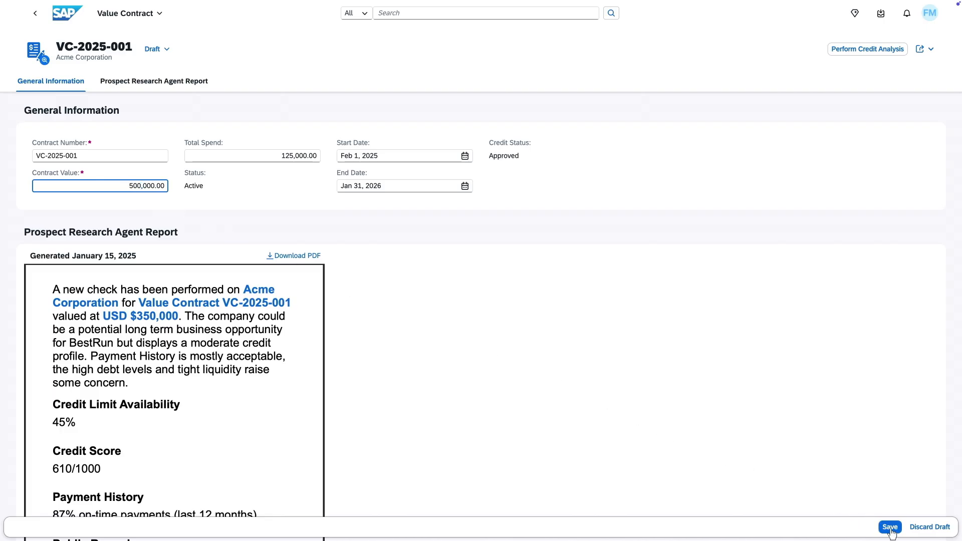
{"action": "left_click", "coordinate": [888, 527]}
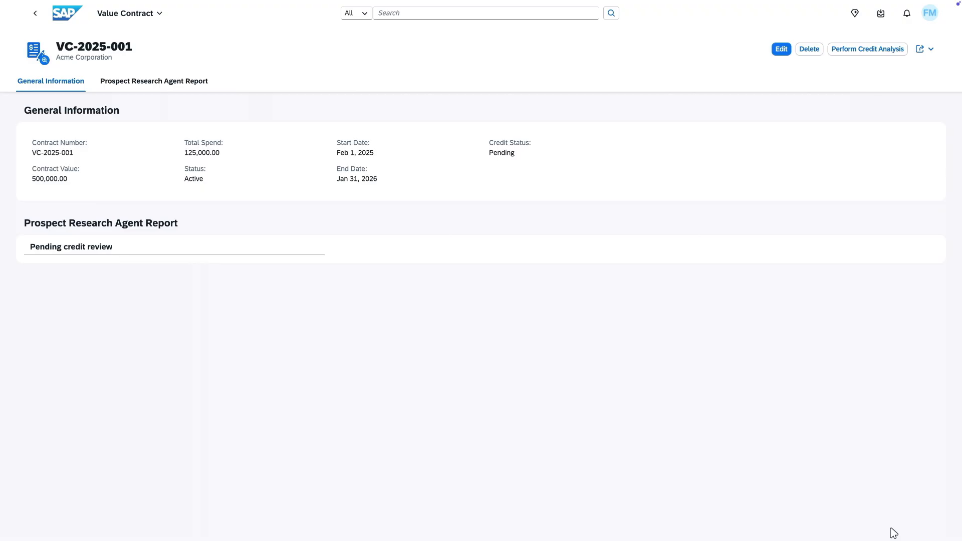
{"action": "mouse_move", "coordinate": [866, 49]}
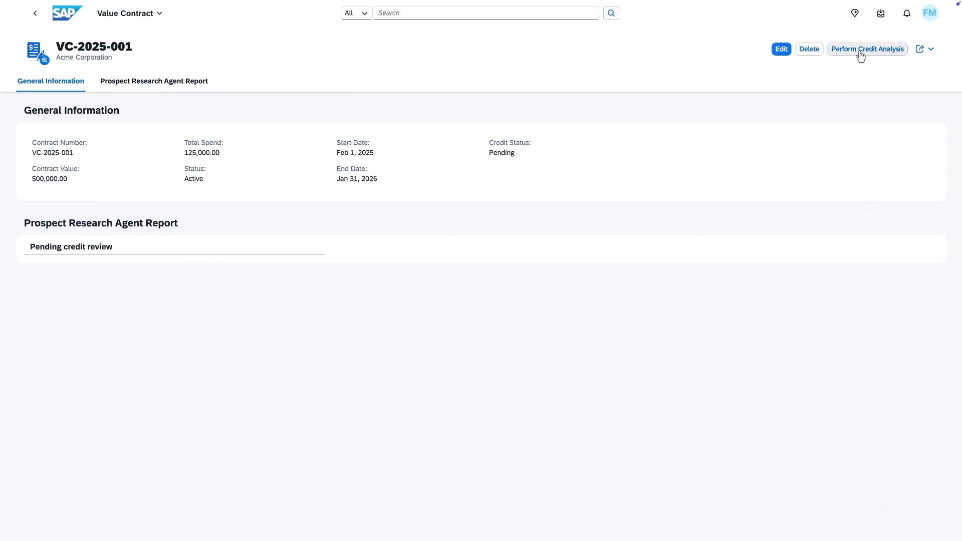
Run Perform Credit Analysis on VC-2025-001 and review the new Prospect Research Agent Report
{"action": "left_click", "coordinate": [866, 48]}
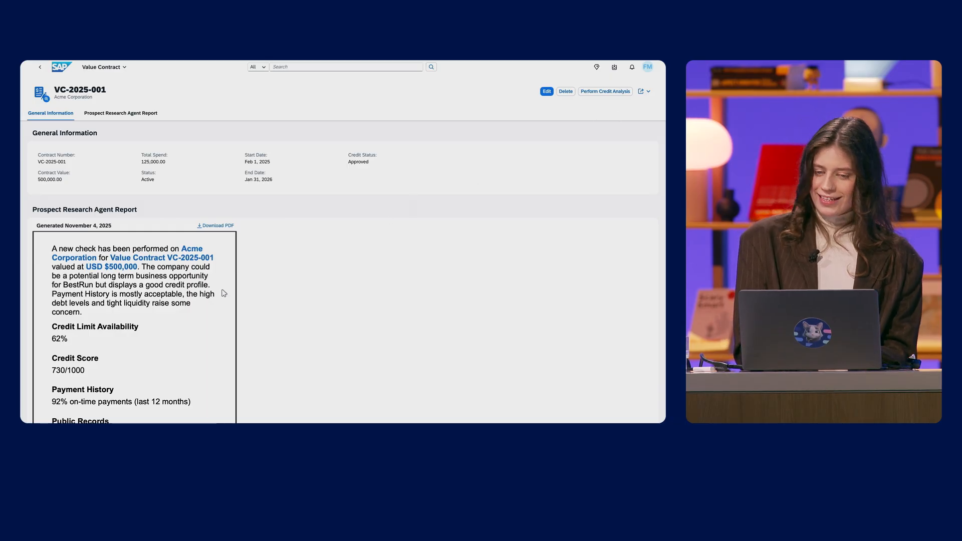
{"action": "scroll", "scroll_direction": "down", "scroll_amount": 3}
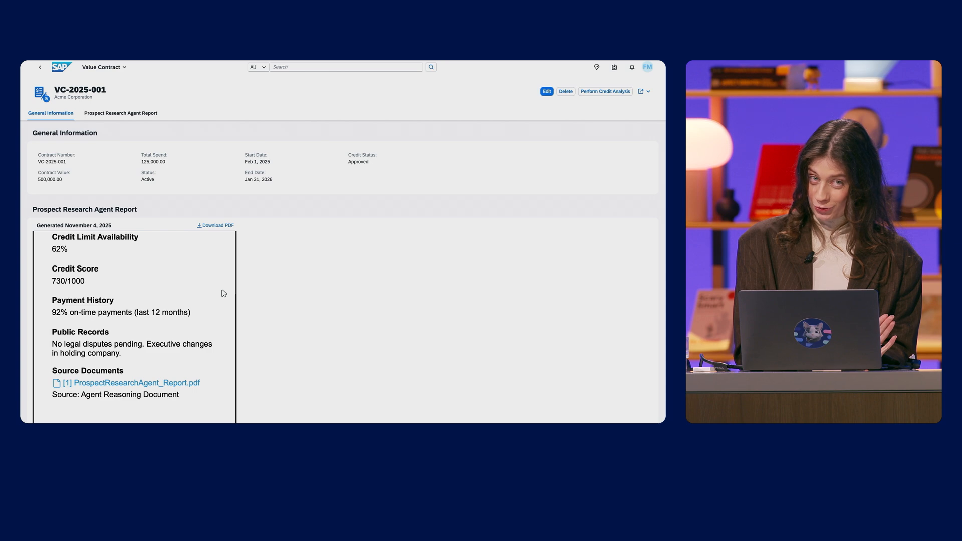